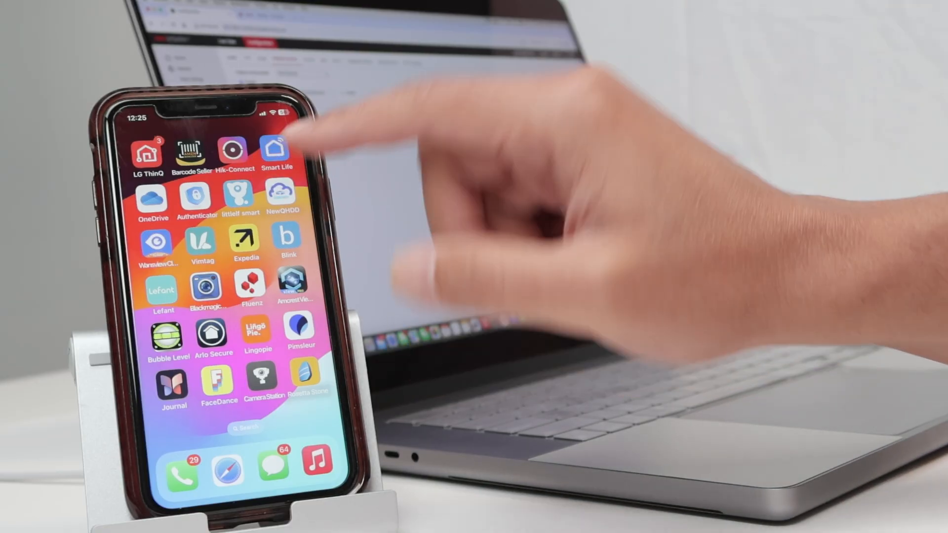
- Launch Hik-Connect, add a device and select the found camera DS-2CD2085G1-I(G99272311) from Results
{"action": "left_click", "coordinate": [234, 148]}
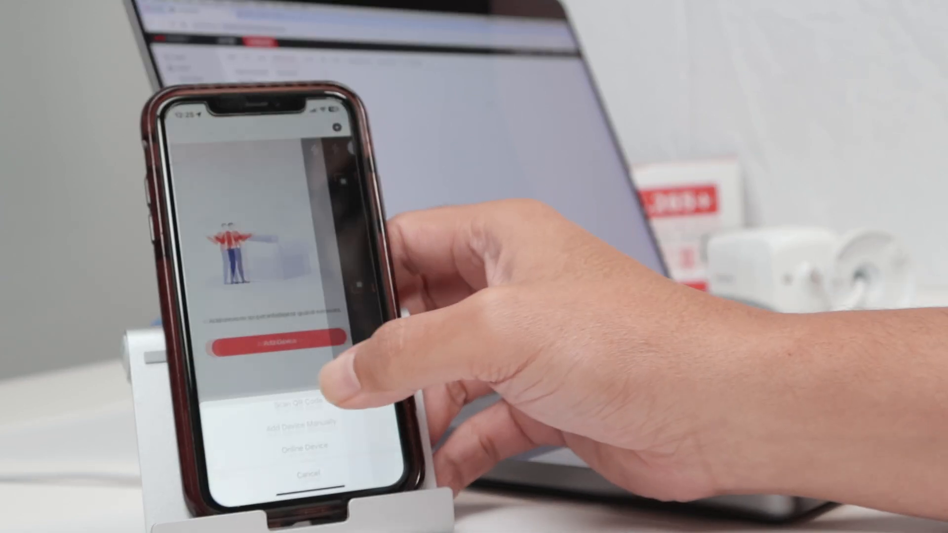
{"action": "left_click", "coordinate": [308, 404]}
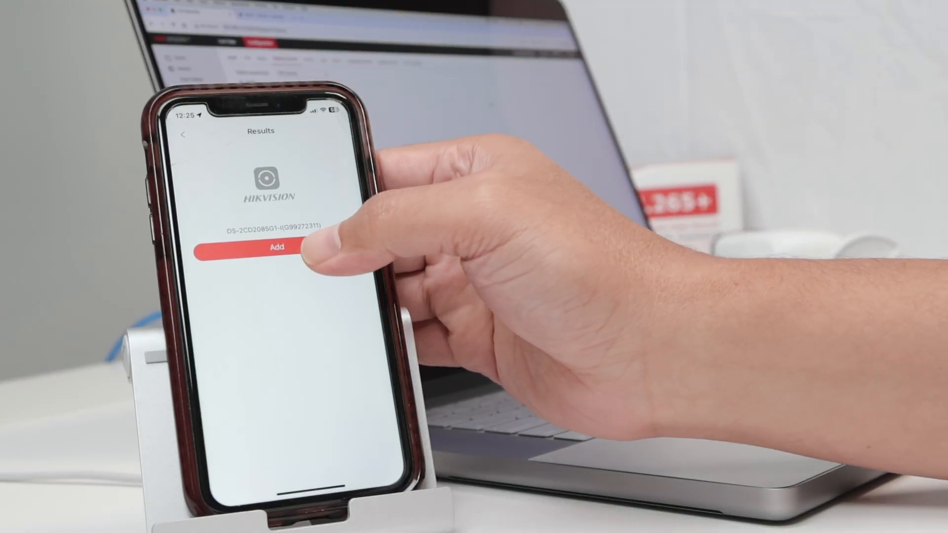
{"action": "left_click", "coordinate": [275, 247]}
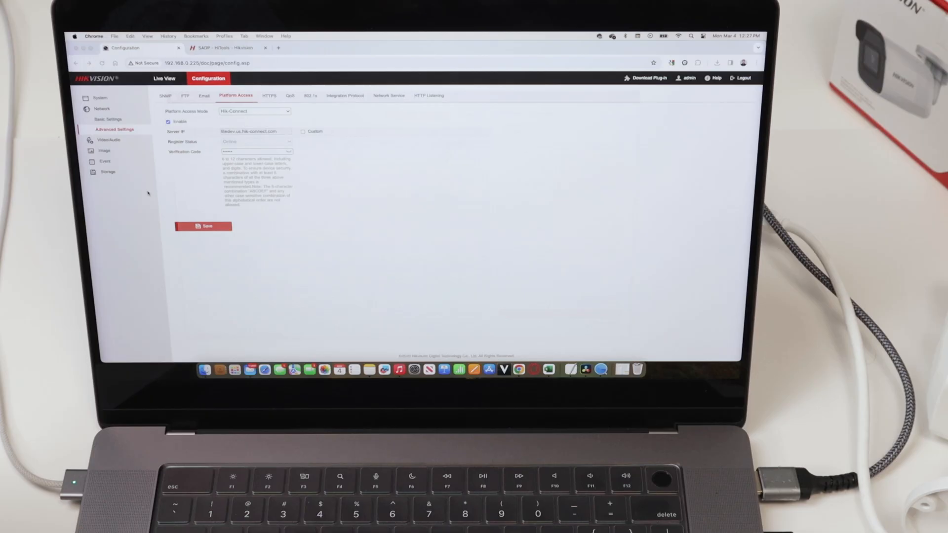
- Check the camera's live feed, then go to Platform Access settings to set the Hik-Connect verification code
{"action": "left_click", "coordinate": [164, 78]}
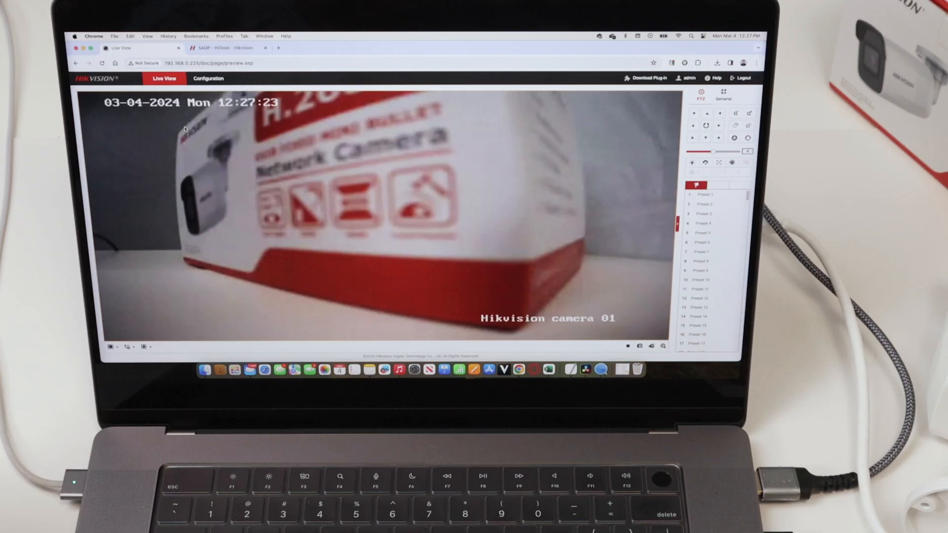
{"action": "left_click", "coordinate": [208, 78]}
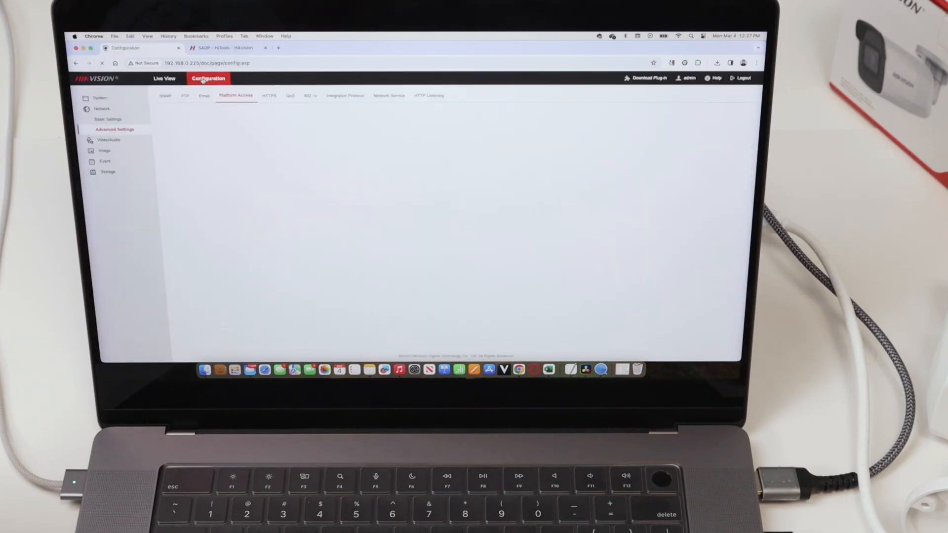
{"action": "left_click", "coordinate": [236, 96]}
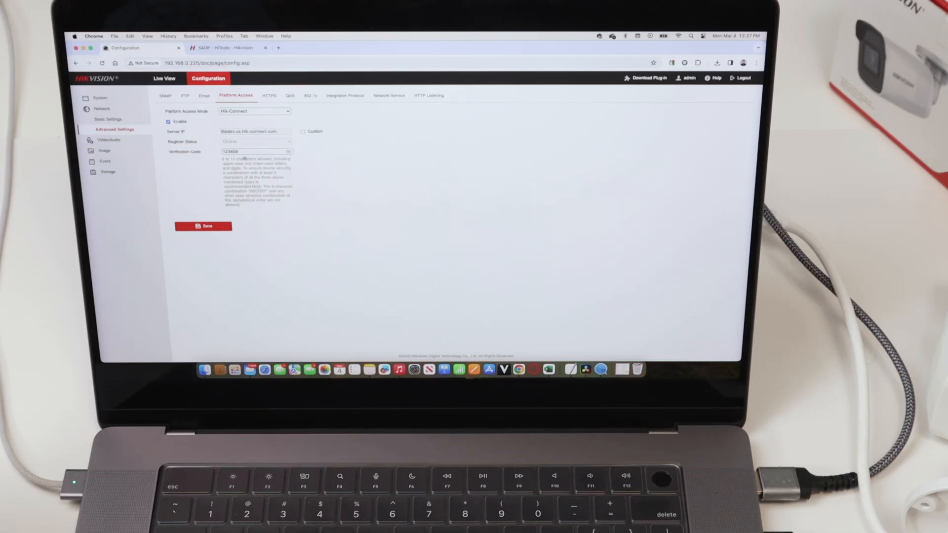
{"action": "mouse_move", "coordinate": [312, 168]}
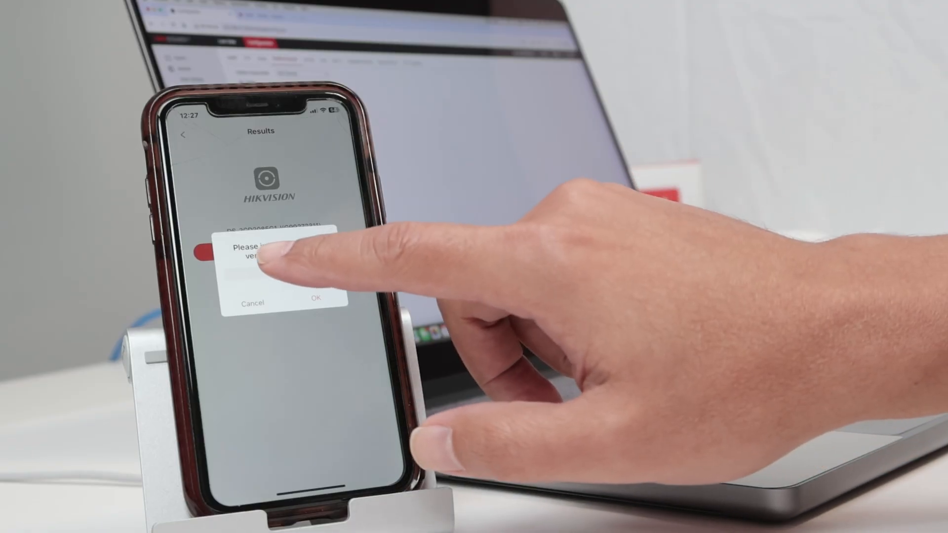
- Submit a verification code that Hik-Connect rejects, and dismiss the incorrect-code warning
{"action": "left_click", "coordinate": [284, 274]}
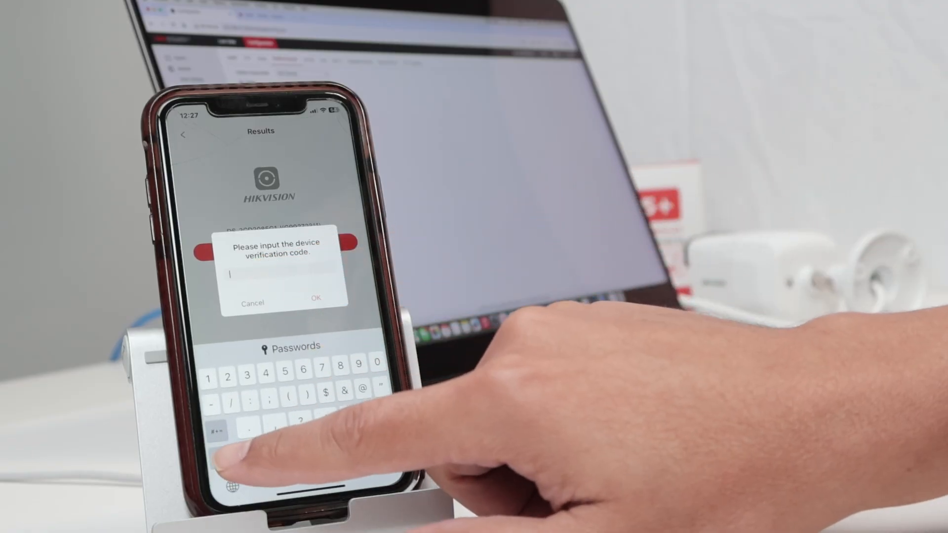
{"action": "type", "text": "2"}
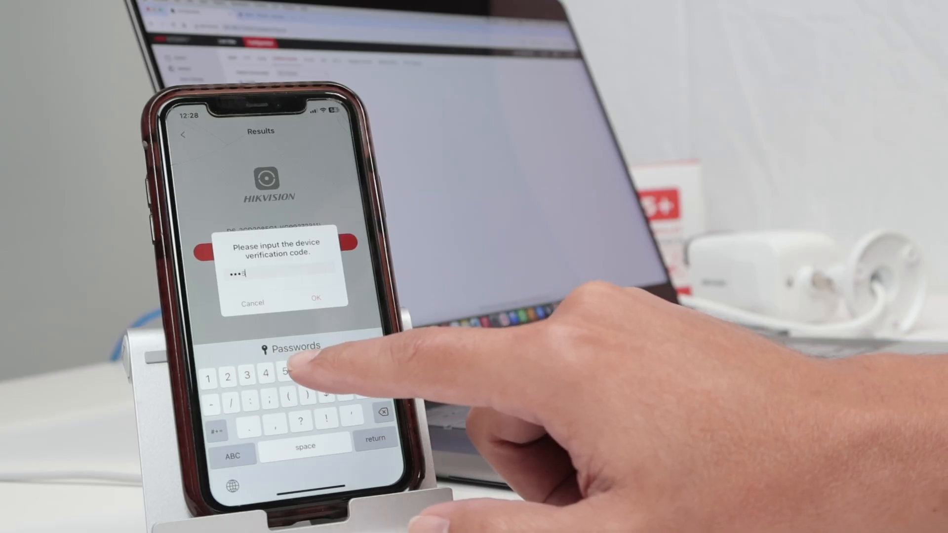
{"action": "left_click", "coordinate": [316, 303]}
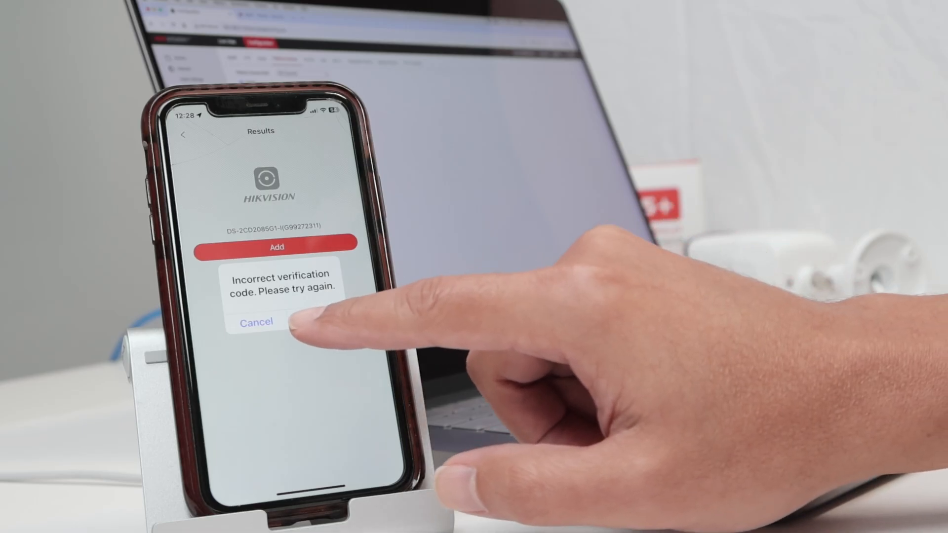
{"action": "left_click", "coordinate": [255, 321]}
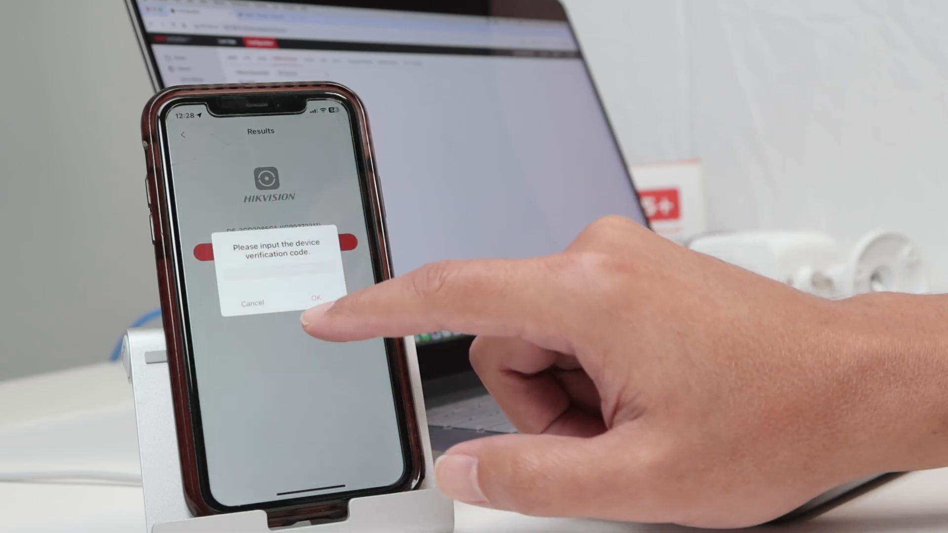
- Re-enter the correct verification code so the camera DS-2CD2085G1-I is added successfully
{"action": "left_click", "coordinate": [278, 278]}
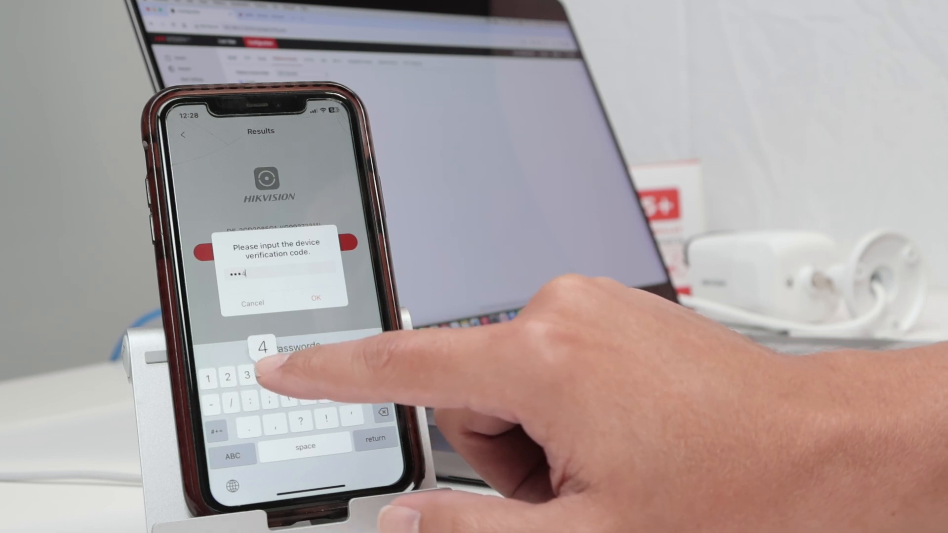
{"action": "left_click", "coordinate": [263, 375]}
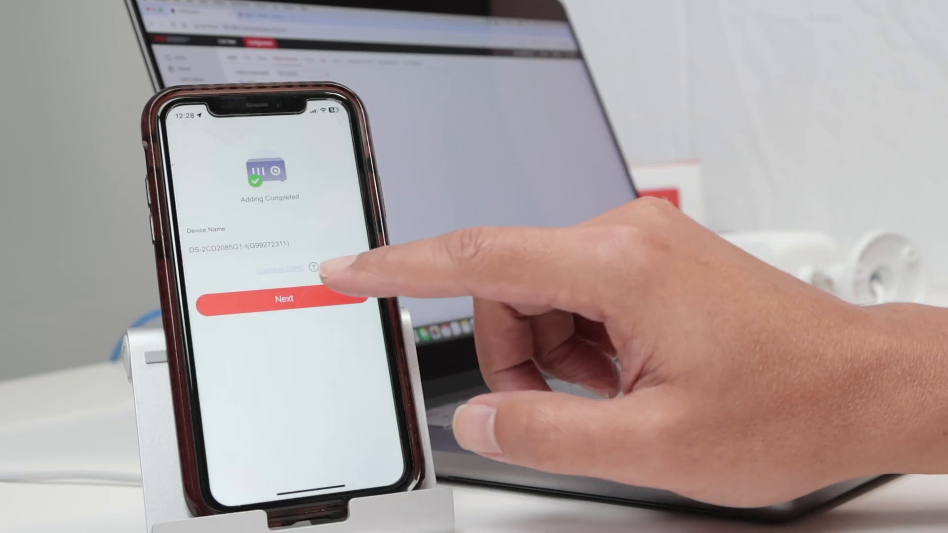
- Continue past Adding Completed and stream the new camera's live video from its preview tile
{"action": "left_click", "coordinate": [283, 298]}
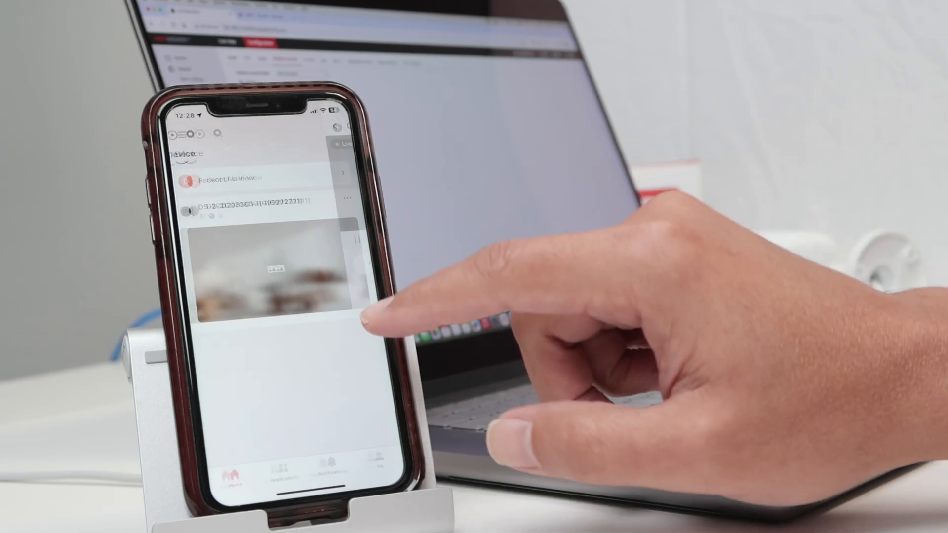
{"action": "left_click", "coordinate": [265, 202]}
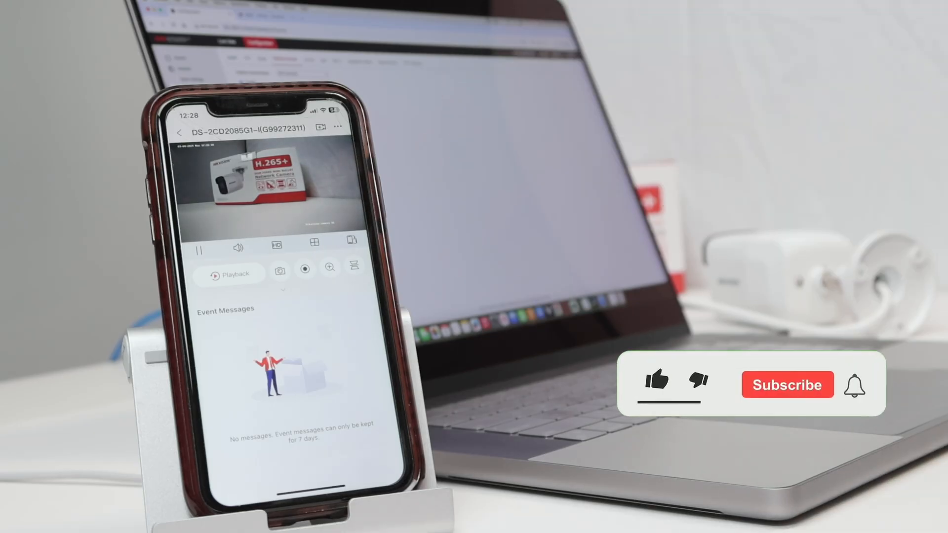
{"action": "left_click", "coordinate": [657, 381]}
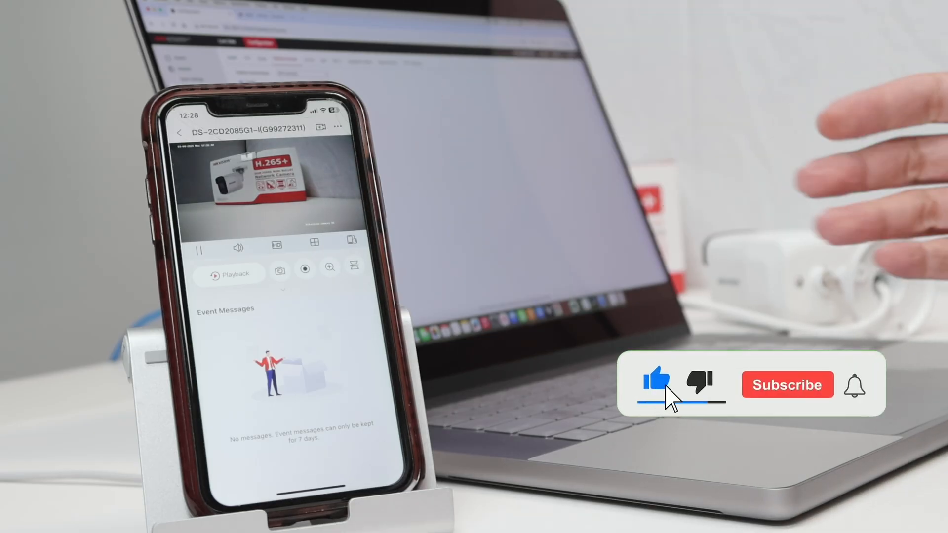
{"action": "left_click", "coordinate": [787, 384]}
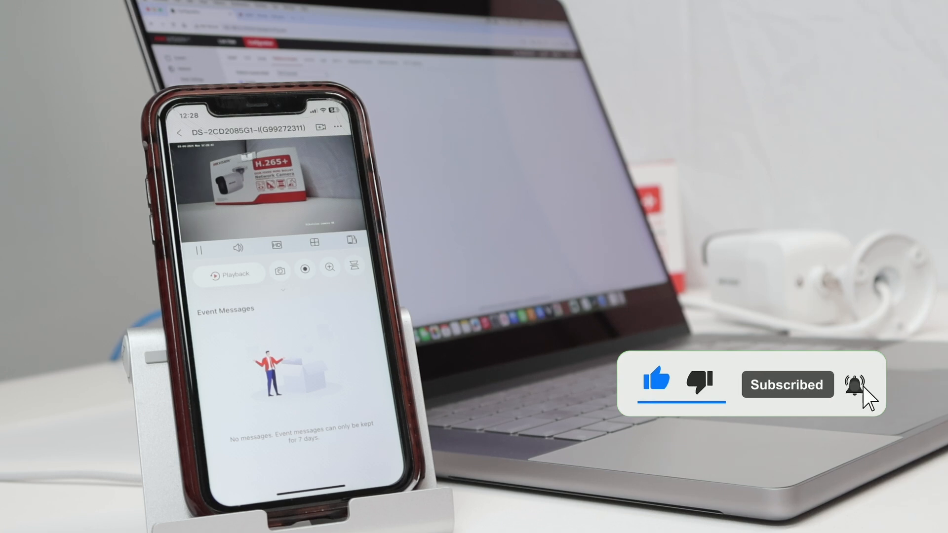